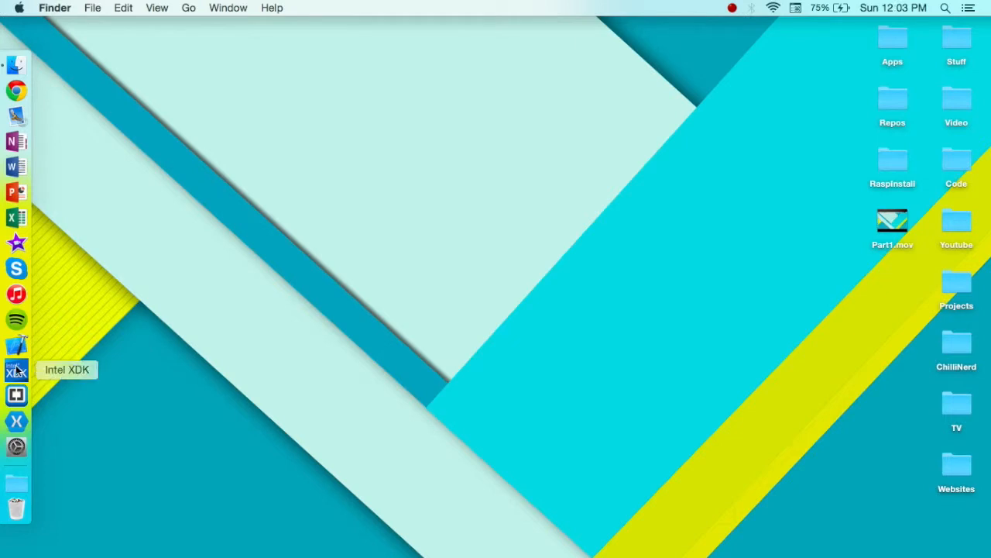
pyautogui.moveTo(178, 350)
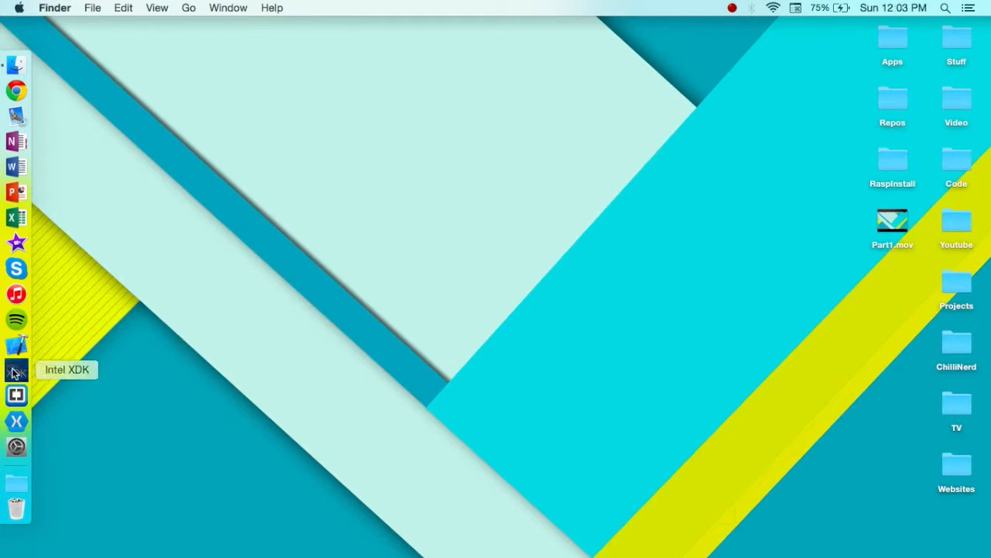
# Step: Launch Intel XDK from the Dock to reach its Start a New Project screen
pyautogui.click(15, 370)
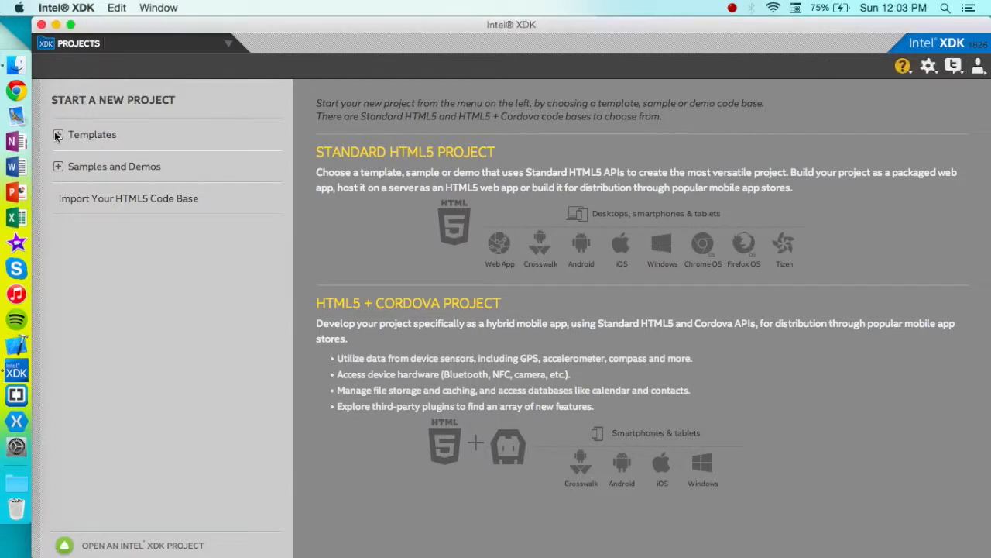
# Step: Create a new desktop folder, then choose Import Your HTML5 Code Base in Intel XDK
pyautogui.click(58, 133)
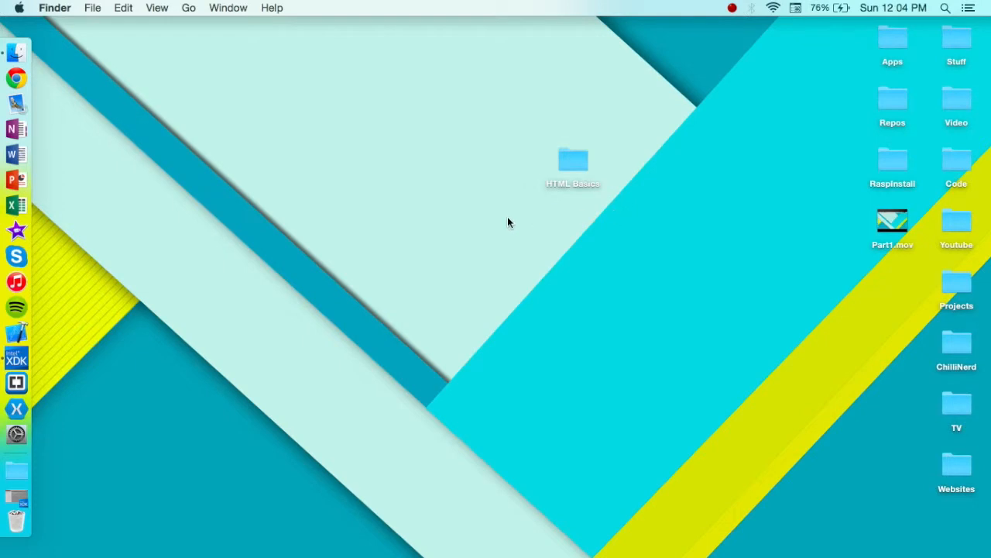
pyautogui.doubleClick(573, 159)
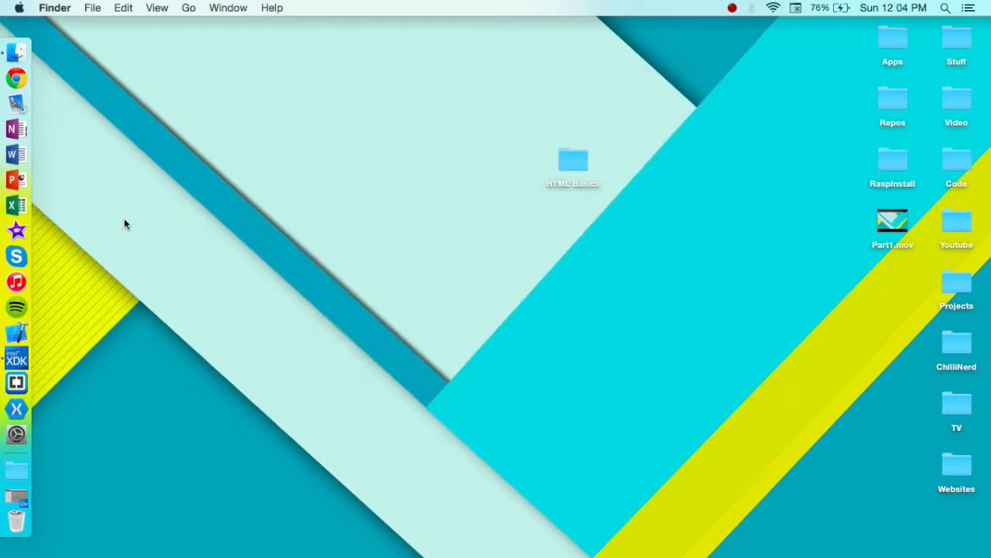
pyautogui.click(15, 359)
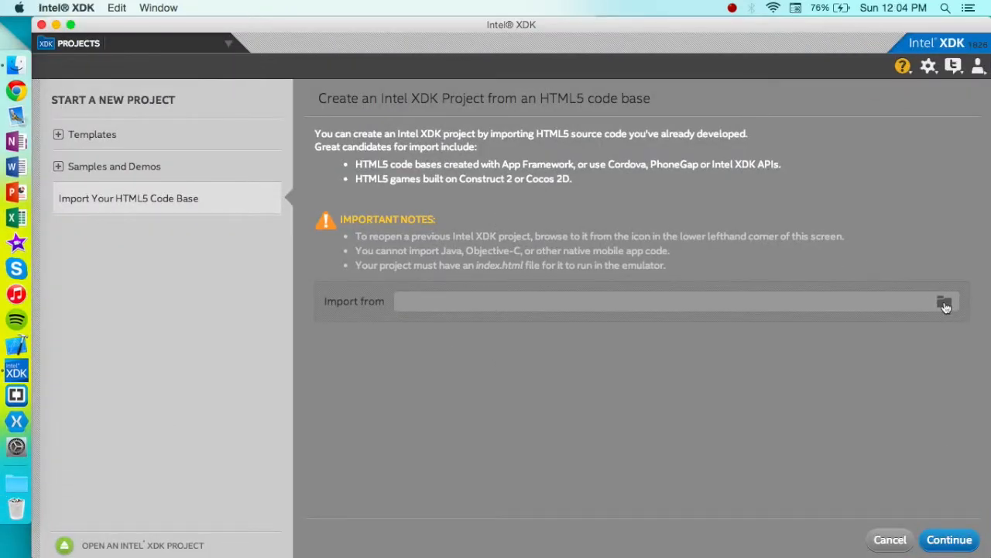
# Step: Browse to the Desktop and select the HTML Basics folder as the import source
pyautogui.click(945, 300)
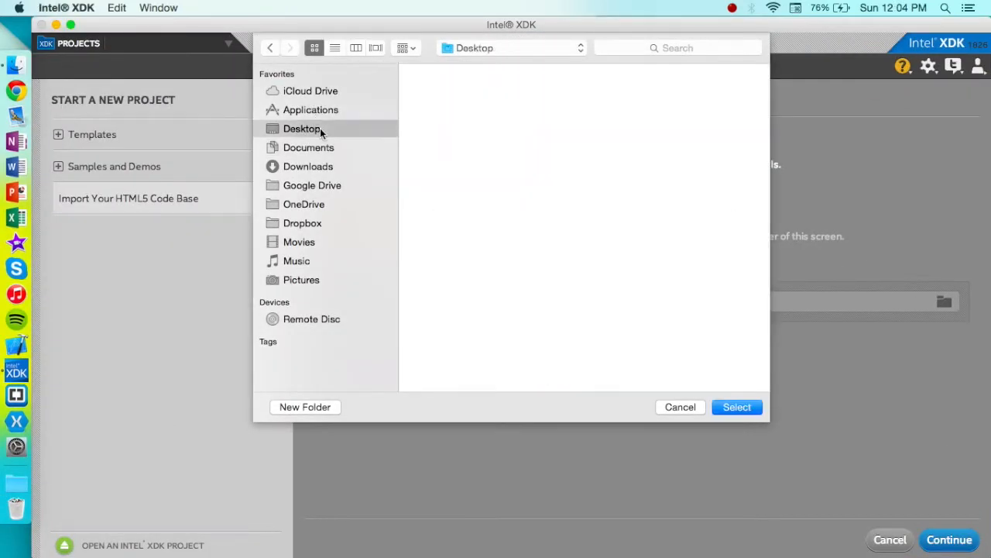
pyautogui.click(300, 127)
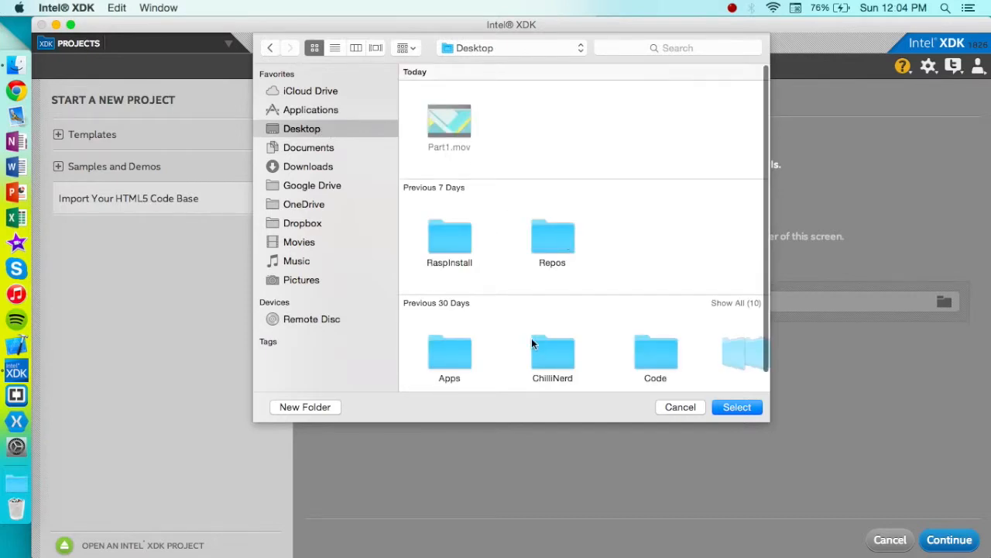
pyautogui.scroll(-3)
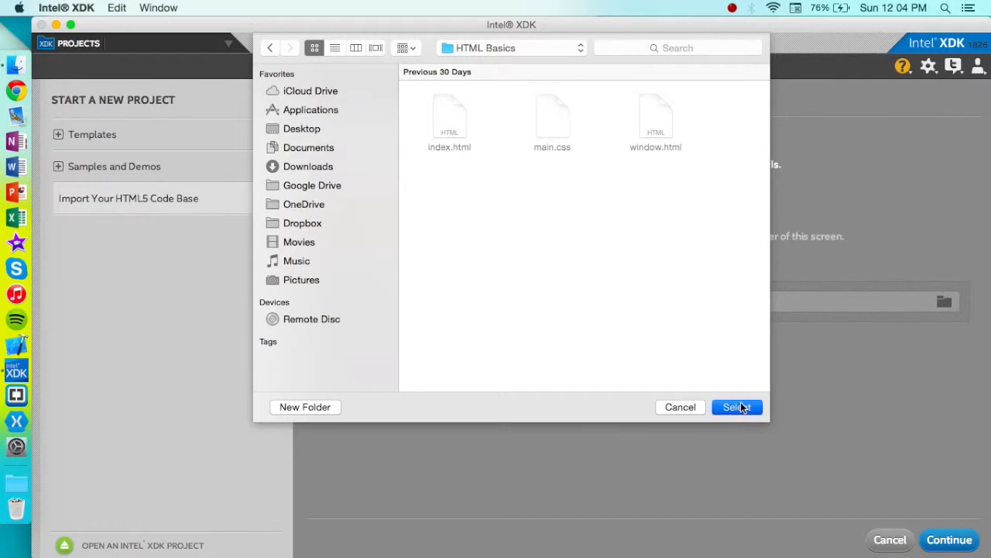
pyautogui.click(737, 406)
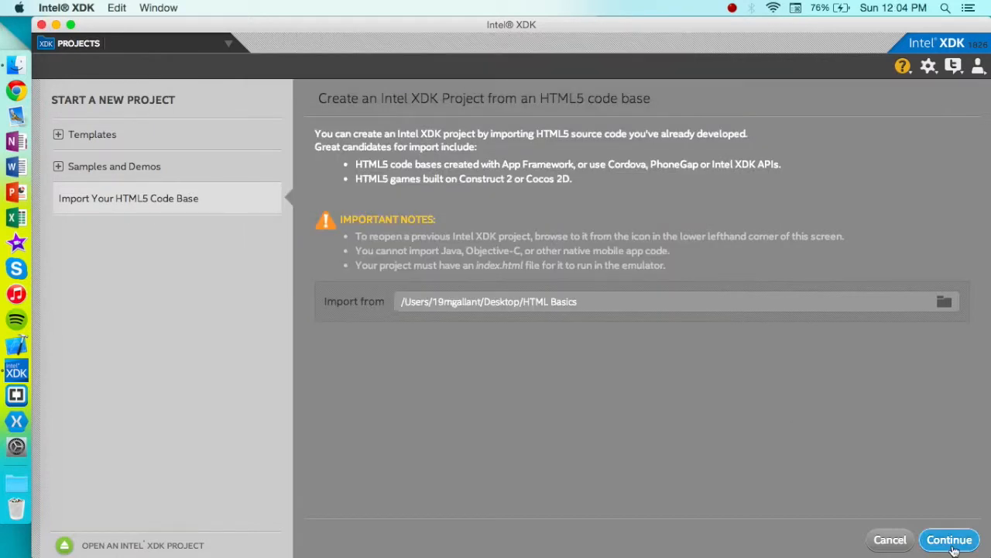
# Step: Continue the import, name the project HTML, create it and accept the detected settings
pyautogui.click(948, 539)
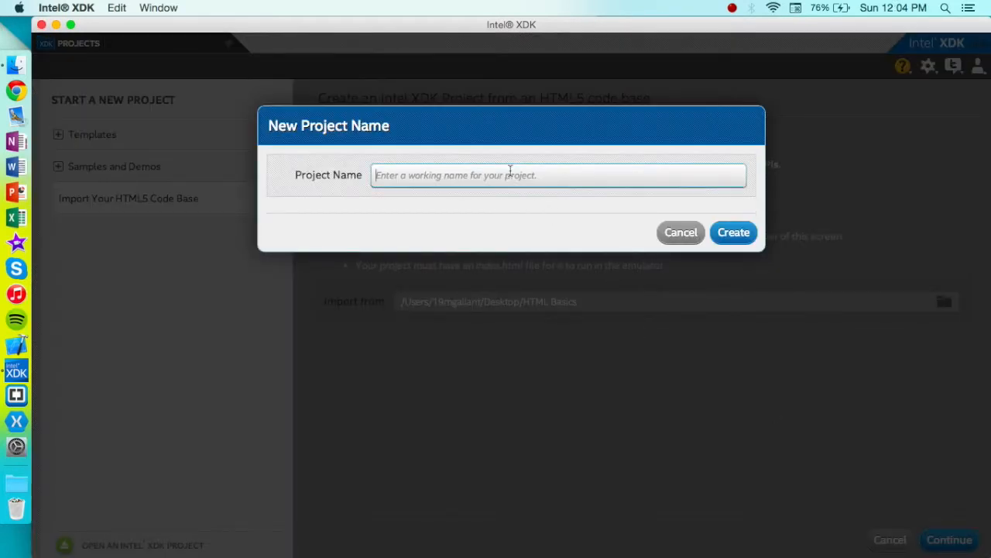
pyautogui.write('HTML')
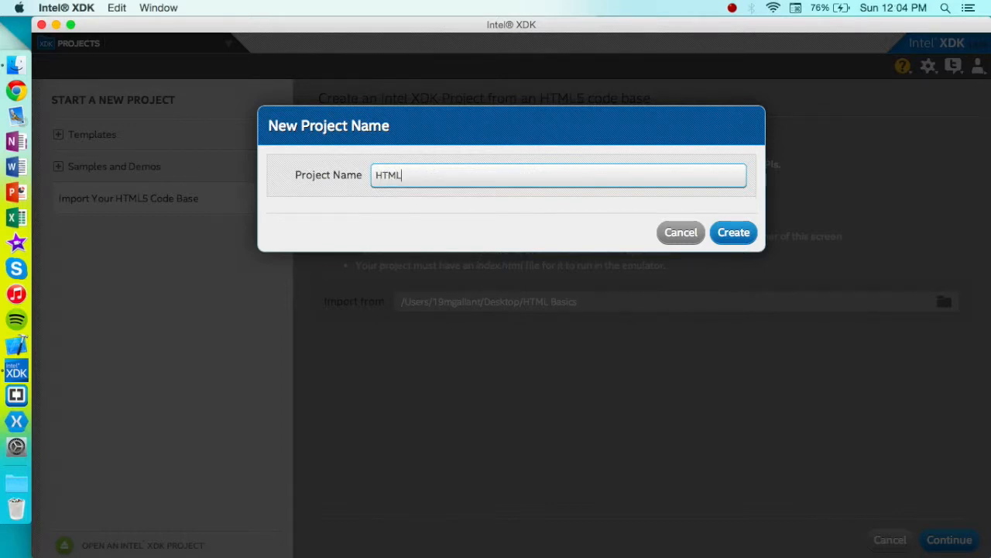
pyautogui.click(731, 232)
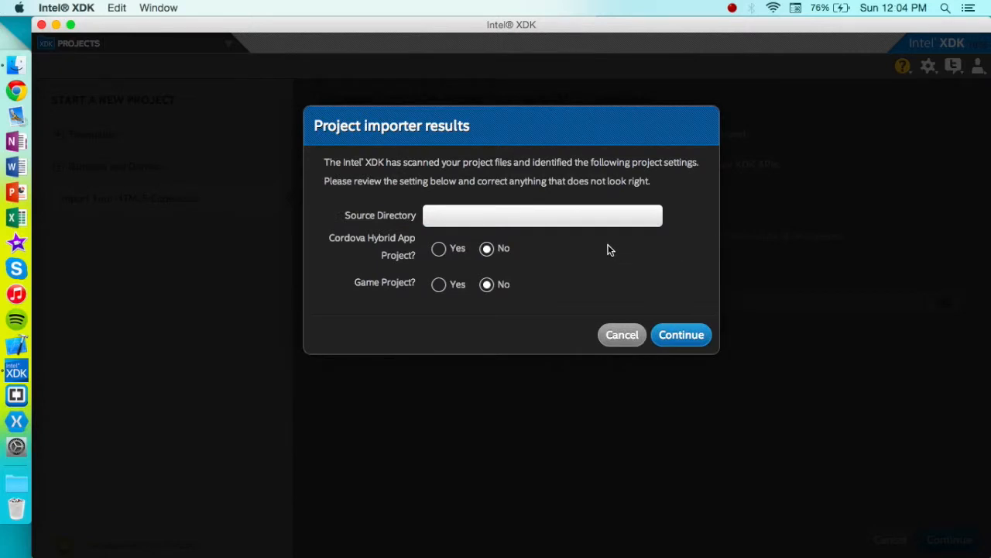
pyautogui.moveTo(597, 297)
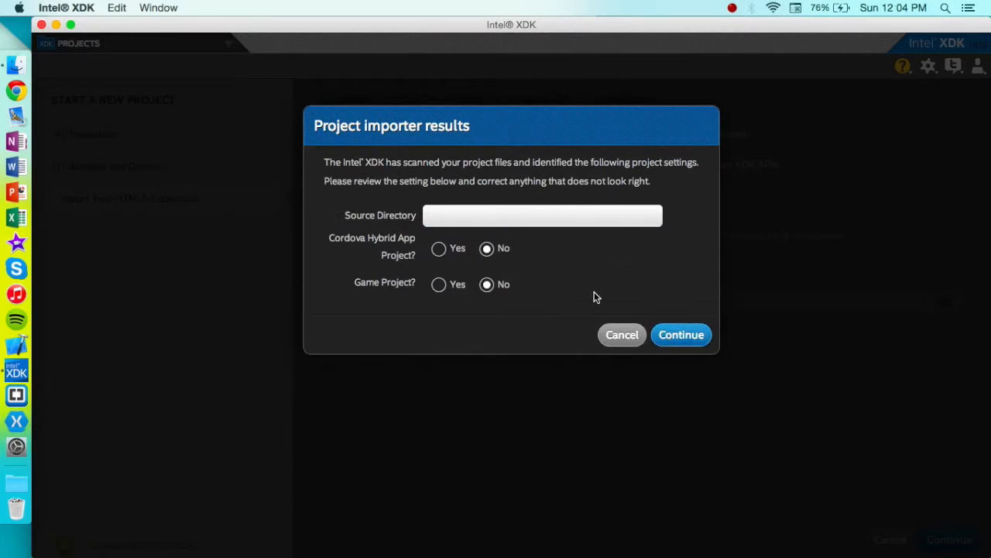
pyautogui.click(682, 335)
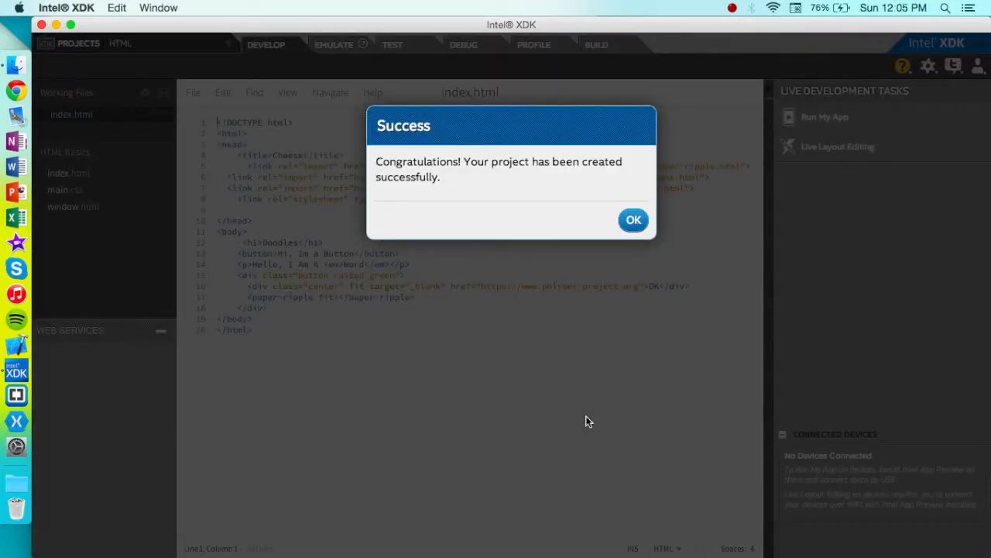
# Step: Dismiss the success notice, collapse Web Services and focus the index.html editor
pyautogui.click(632, 220)
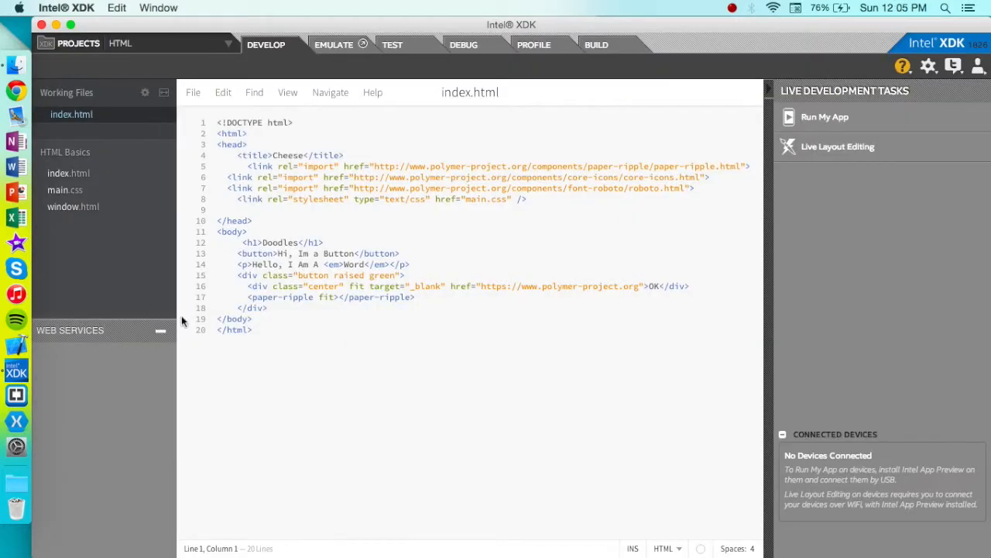
pyautogui.click(161, 332)
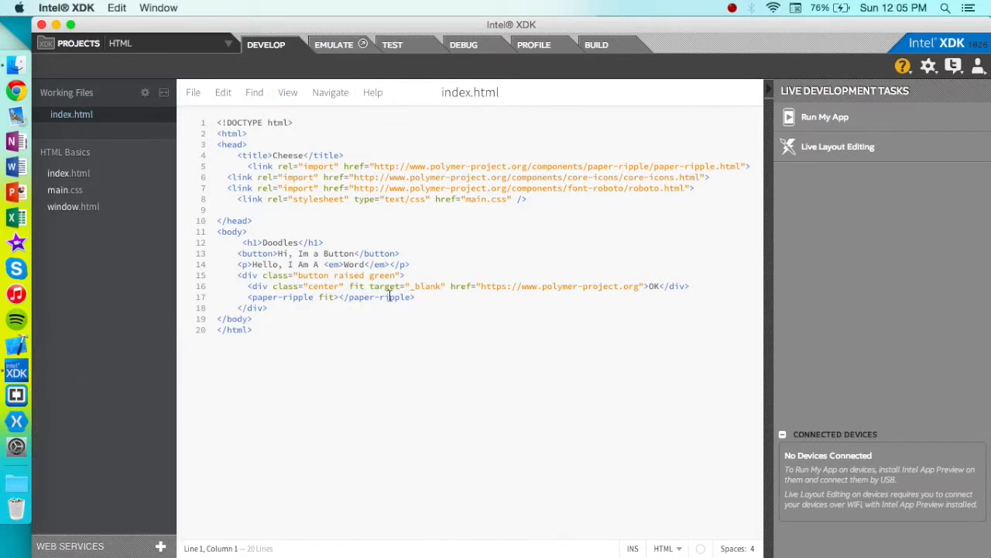
pyautogui.moveTo(17, 395)
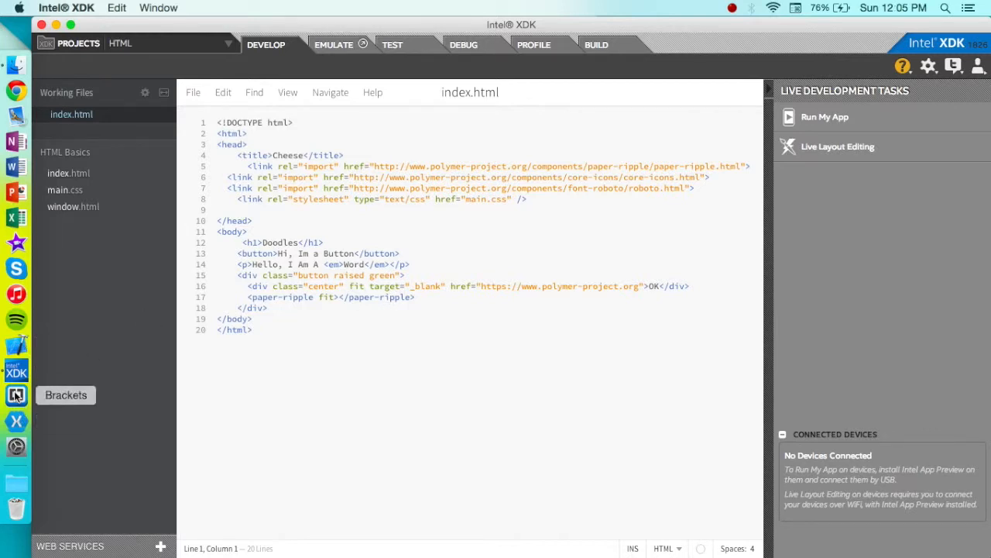
pyautogui.click(250, 328)
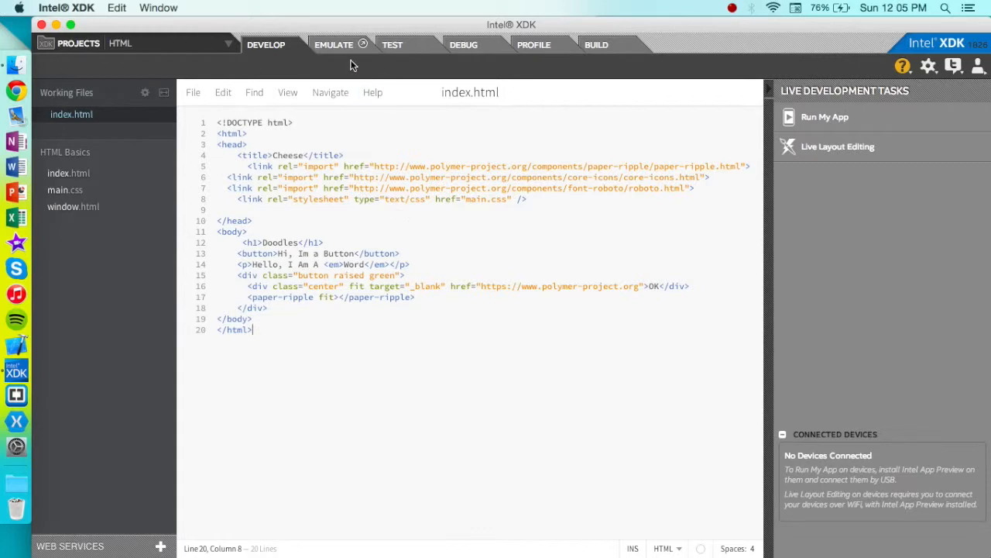
pyautogui.moveTo(208, 241)
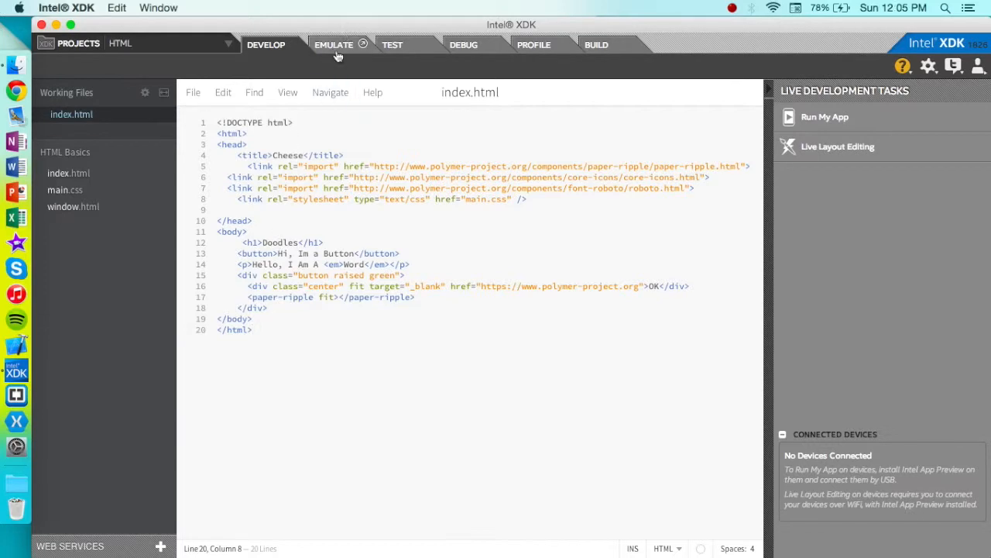
# Step: Switch to Emulate to preview the Doodles page on an Apple iPhone 6
pyautogui.click(333, 44)
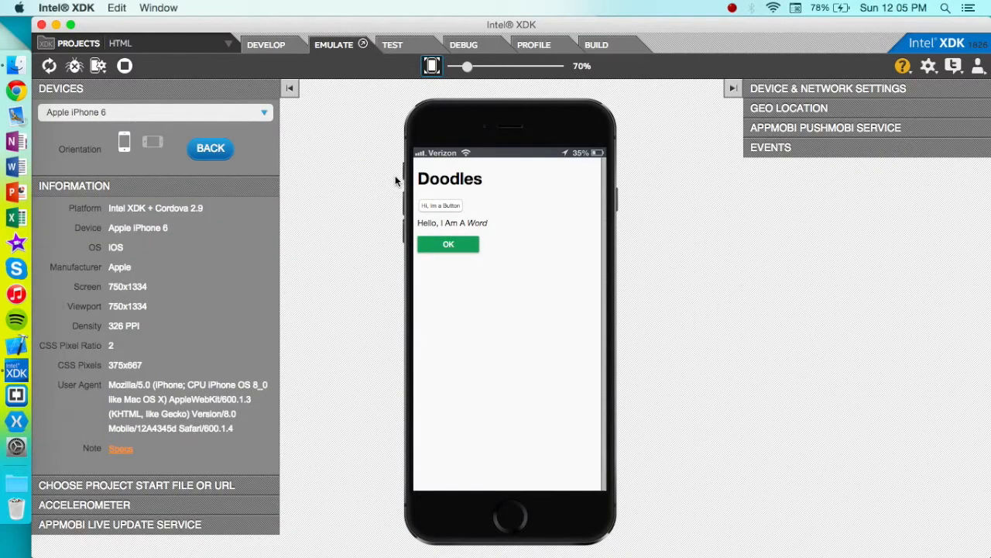
pyautogui.moveTo(526, 271)
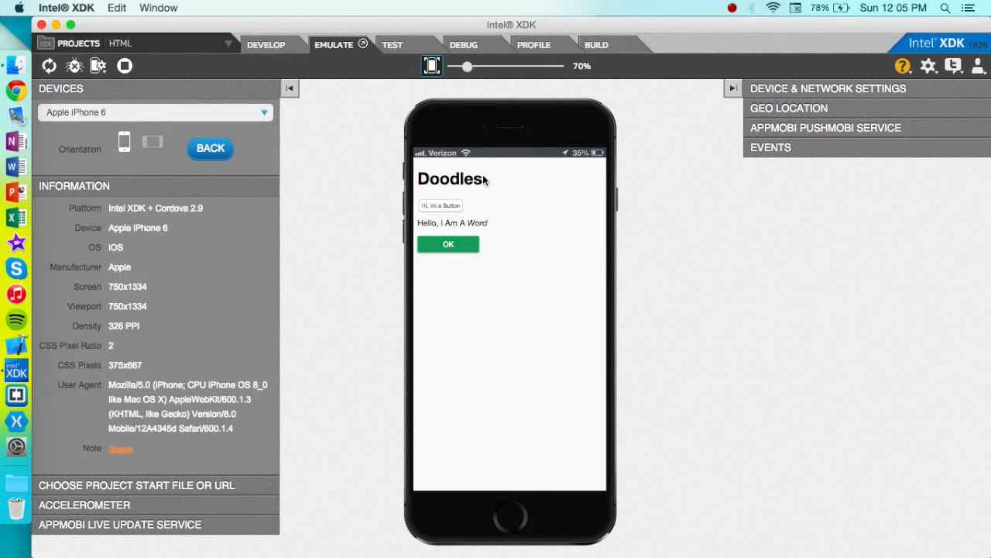
pyautogui.moveTo(372, 87)
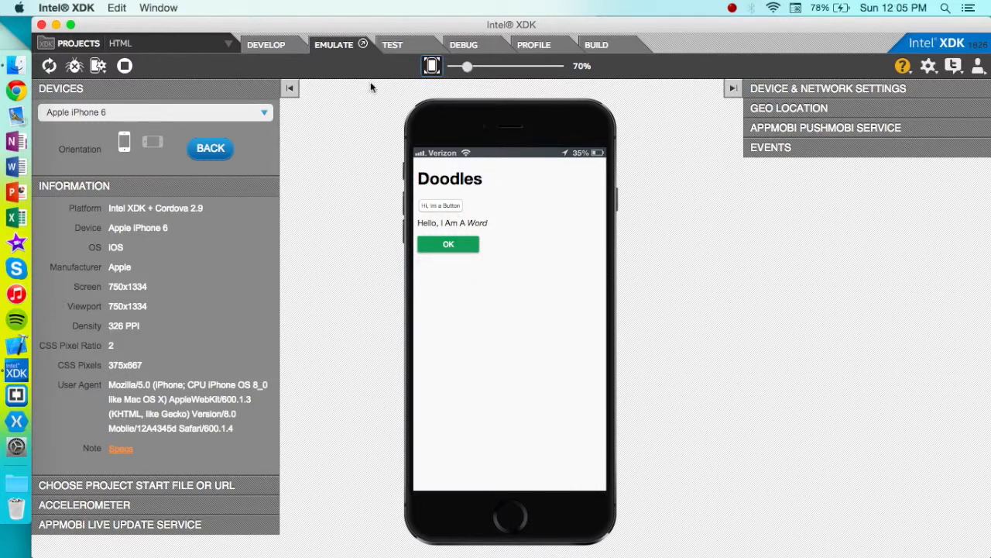
# Step: Emulate the app on an Apple iPad, then on a Microsoft Surface Pro
pyautogui.click(155, 111)
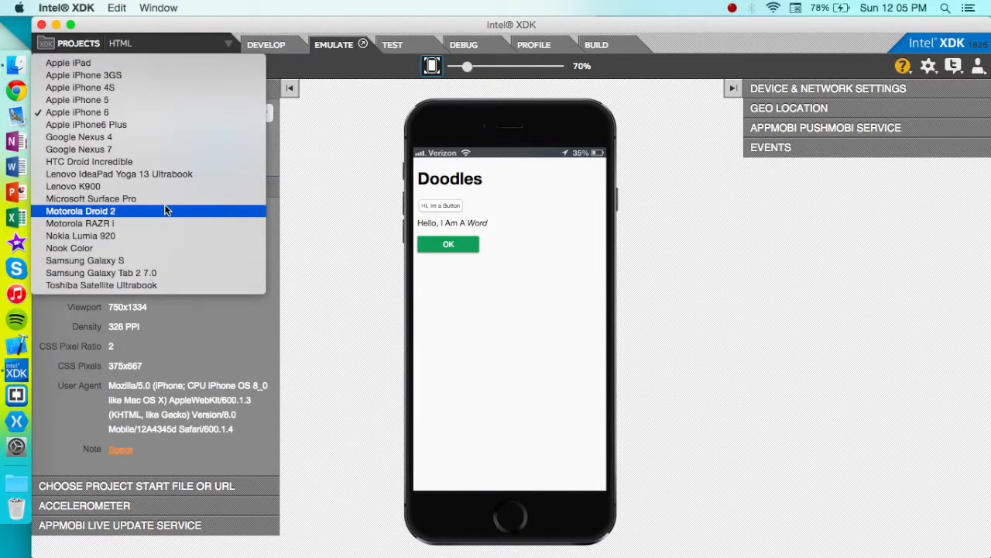
pyautogui.moveTo(80, 87)
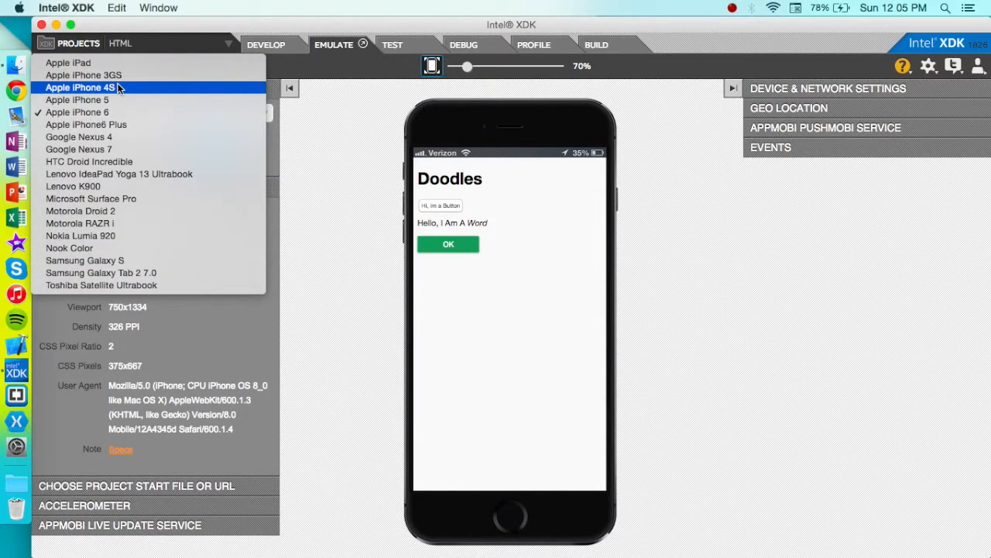
pyautogui.moveTo(81, 148)
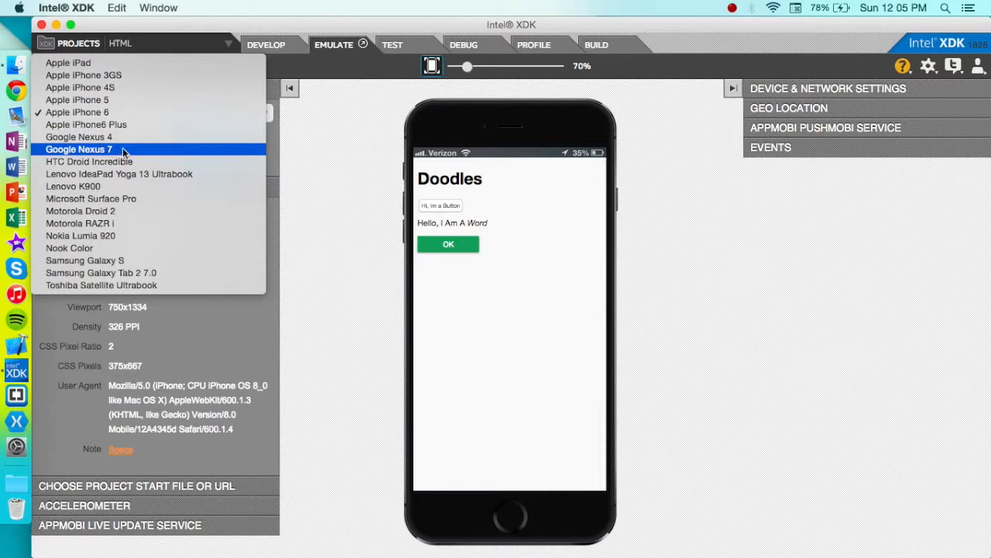
pyautogui.click(79, 148)
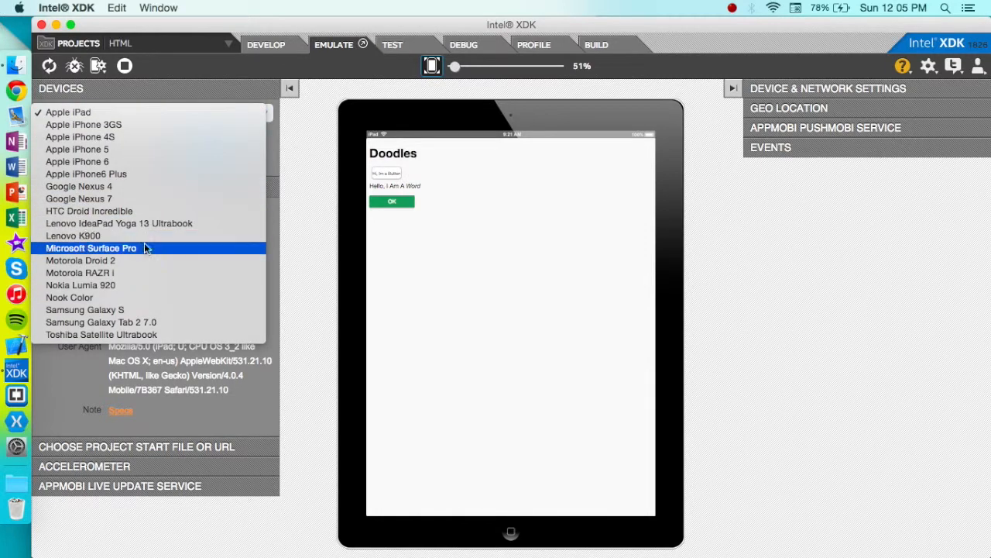
pyautogui.click(90, 247)
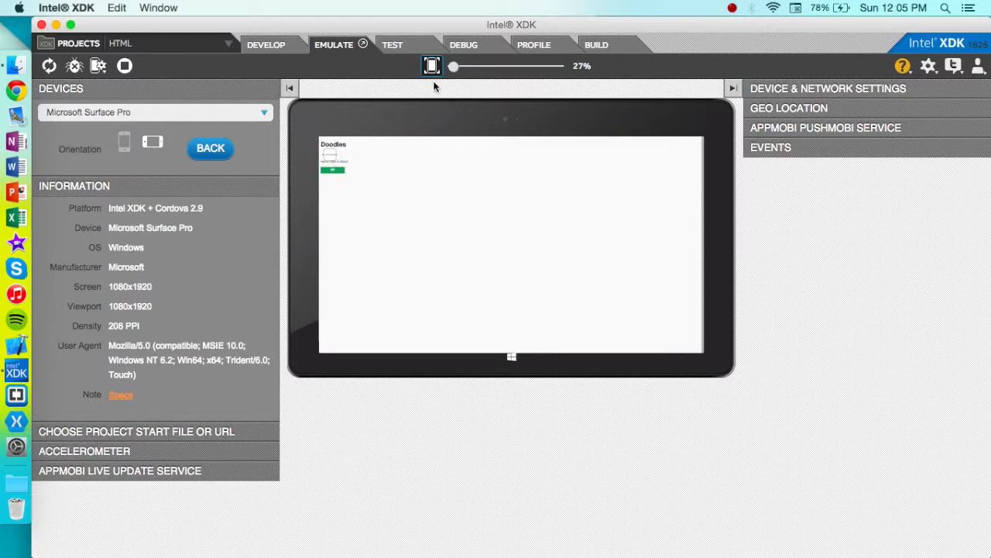
# Step: Adjust the device preview zoom and reopen the device list for Apple iPhone6 Plus
pyautogui.moveTo(452, 65); pyautogui.dragTo(557, 65)
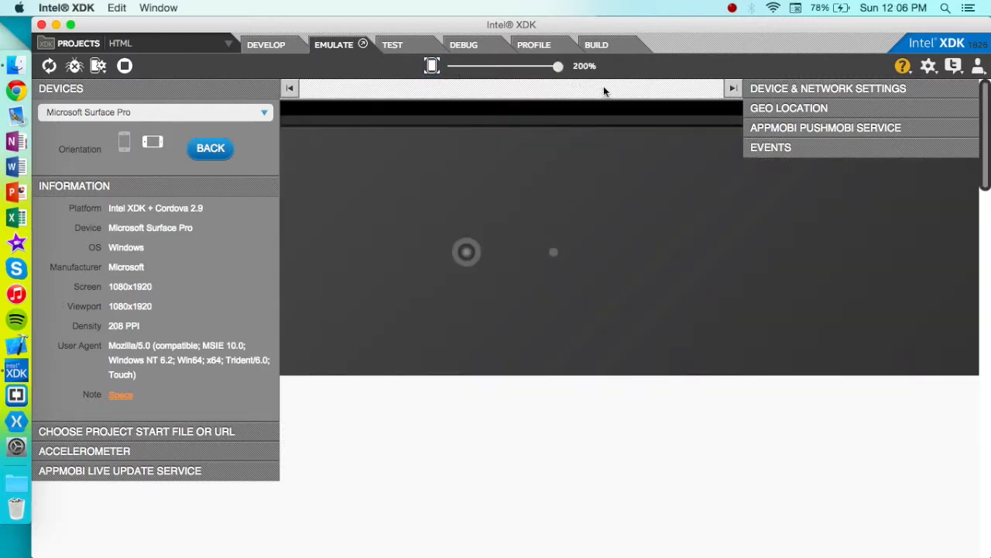
pyautogui.moveTo(557, 65); pyautogui.dragTo(452, 65)
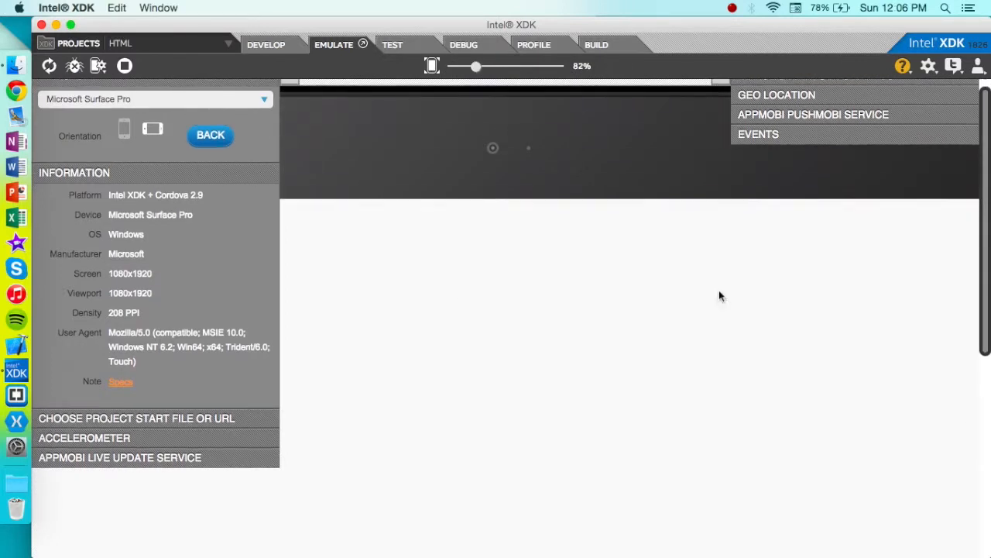
pyautogui.moveTo(476, 65); pyautogui.dragTo(456, 65)
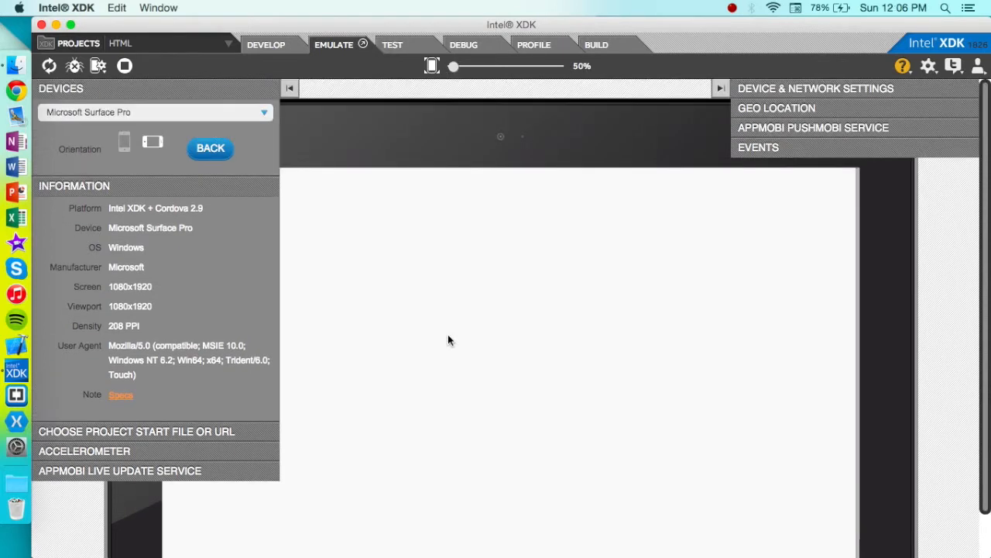
pyautogui.moveTo(585, 159)
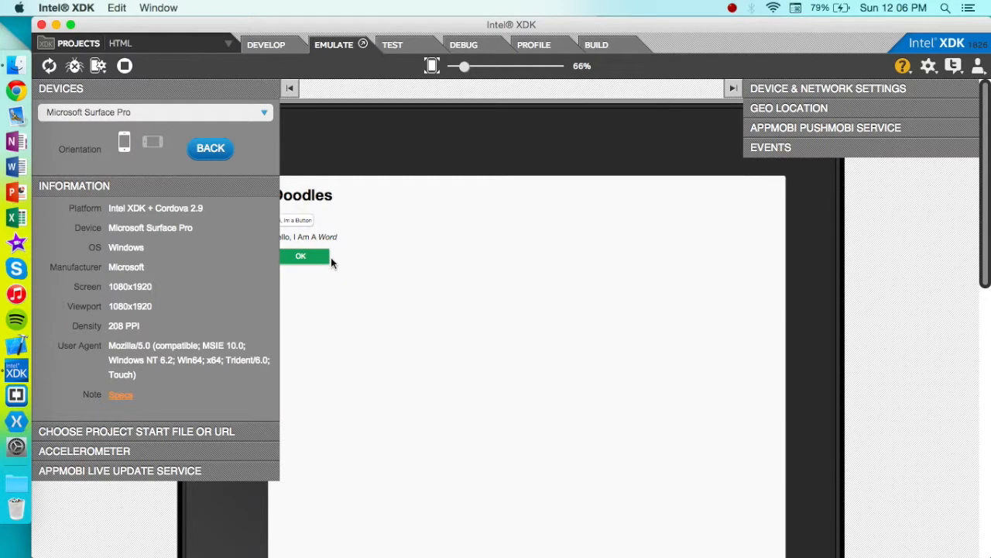
pyautogui.click(155, 111)
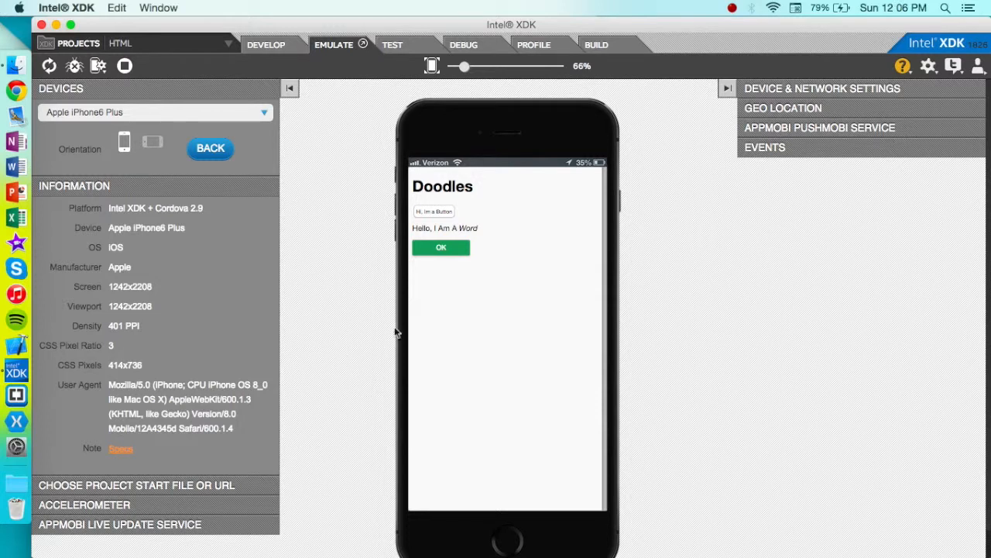
# Step: Cycle through Develop, Emulate, Test and Debug, ending on the Profile page with Android tips
pyautogui.click(266, 43)
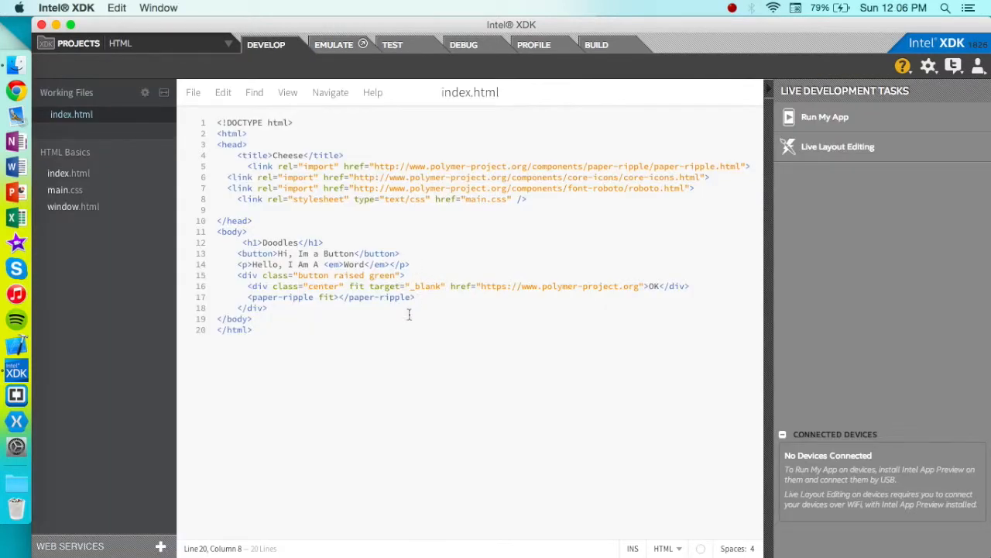
pyautogui.click(333, 44)
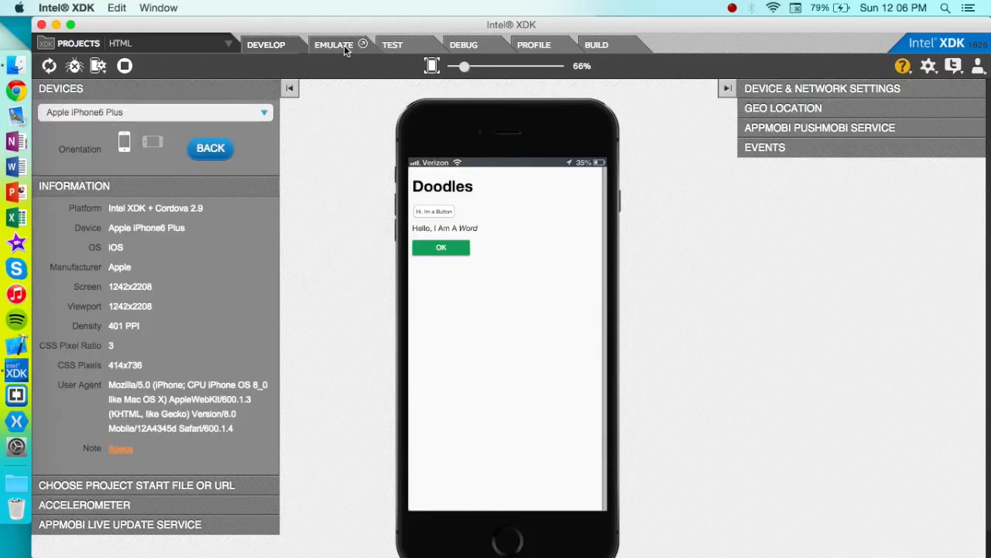
pyautogui.click(392, 43)
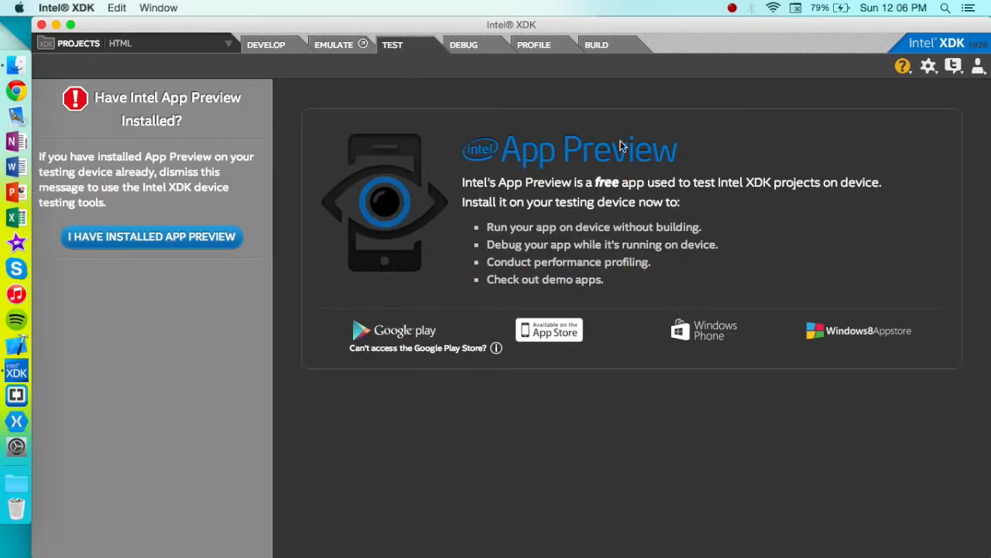
pyautogui.click(464, 44)
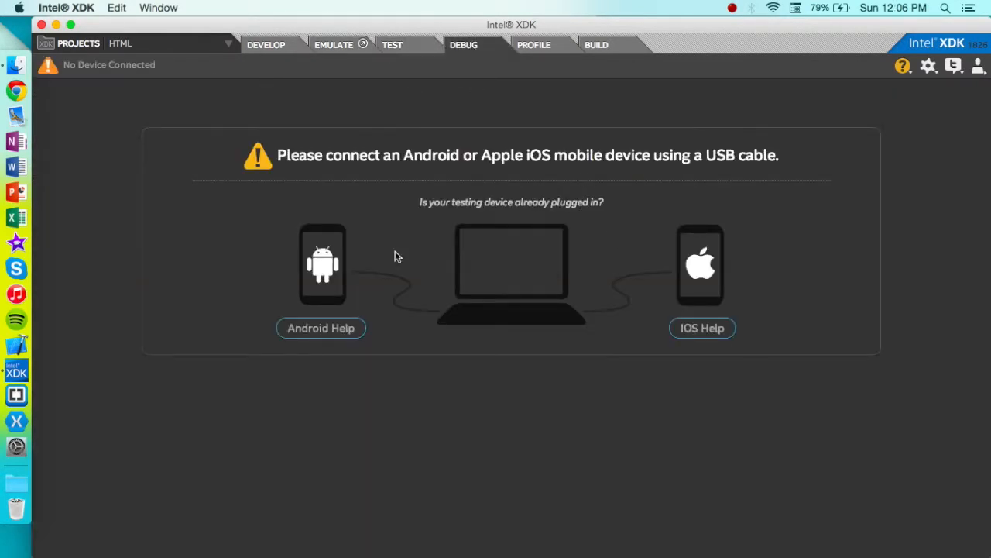
pyautogui.click(533, 43)
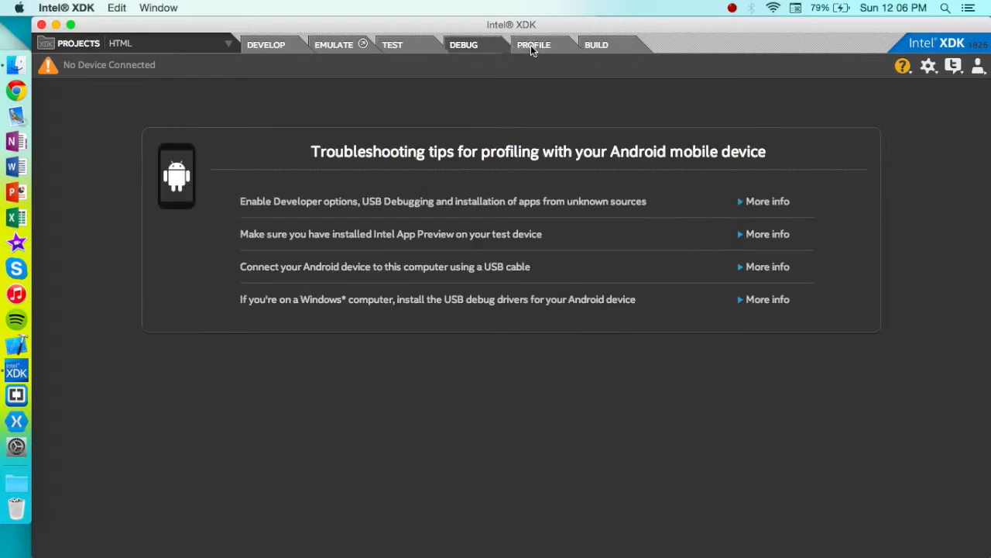
# Step: Show the Build page and scroll through Cordova hybrid, legacy hybrid and web app targets
pyautogui.click(596, 43)
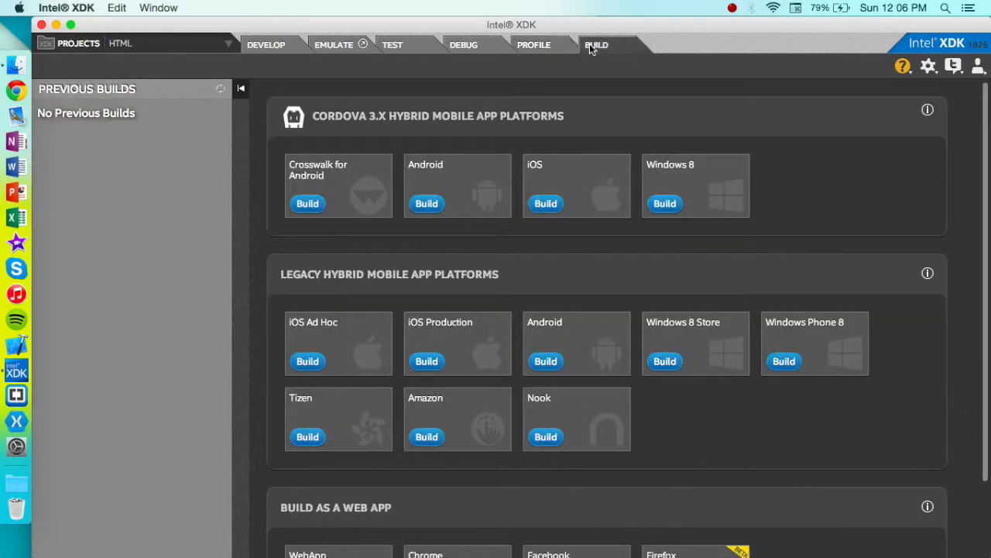
pyautogui.scroll(-3)
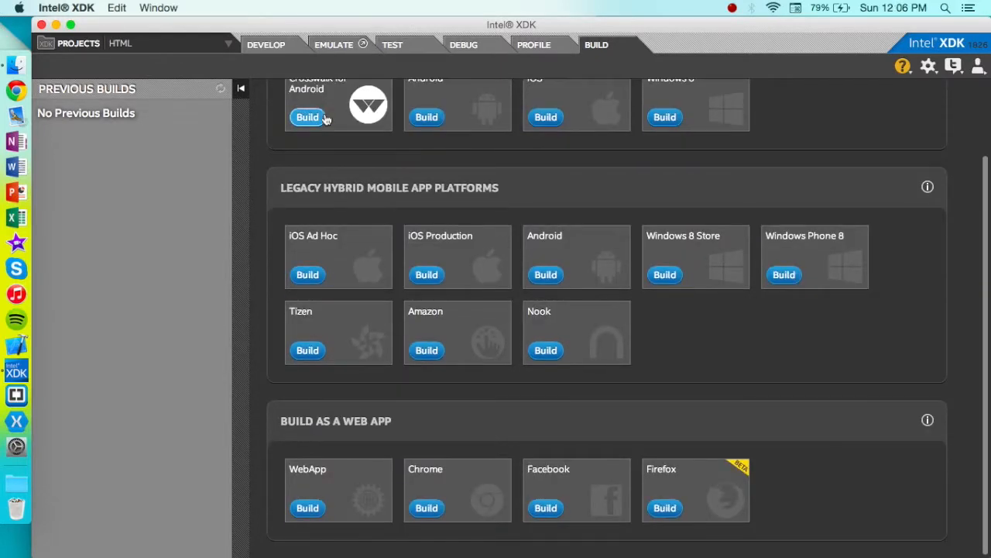
pyautogui.moveTo(325, 205)
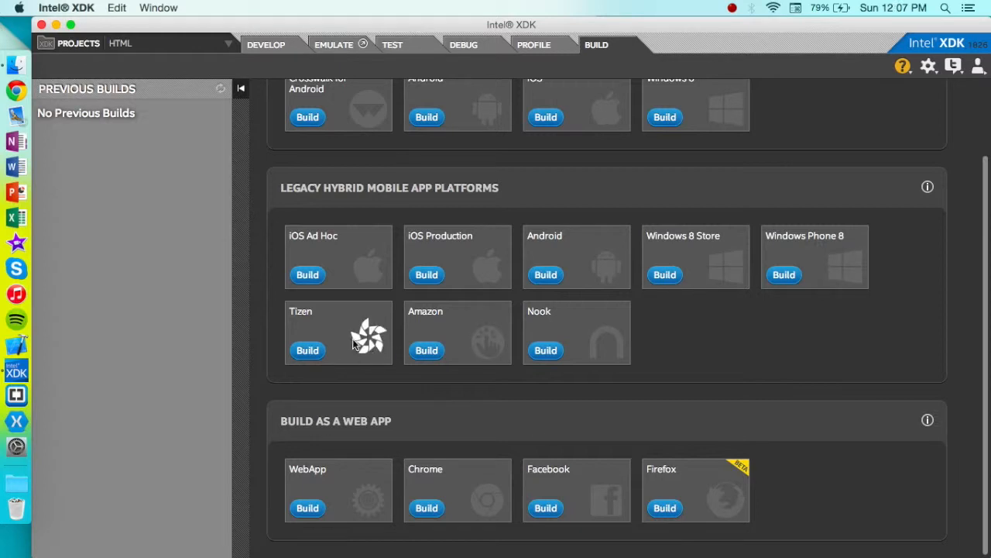
pyautogui.moveTo(488, 338)
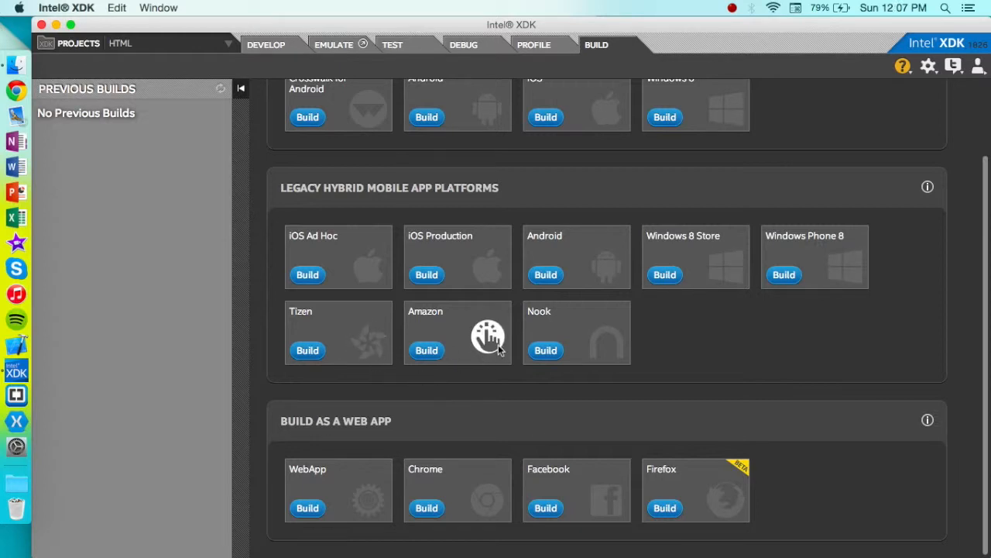
pyautogui.moveTo(488, 341)
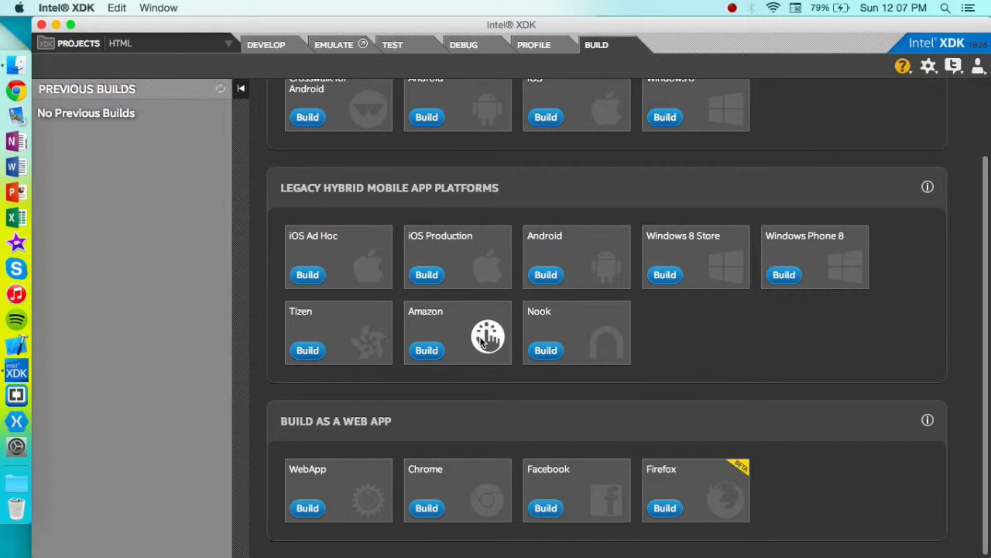
pyautogui.moveTo(496, 378)
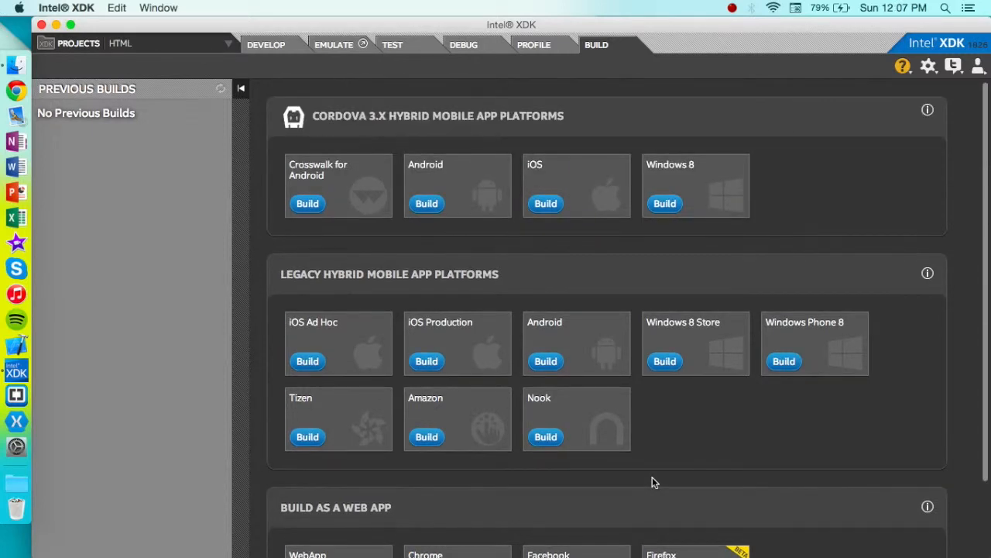
pyautogui.scroll(-3)
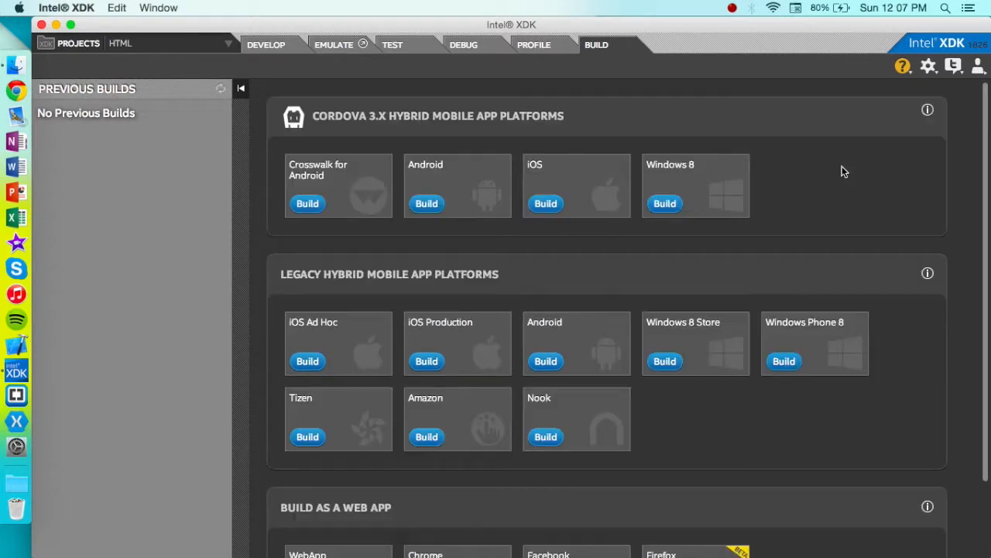
pyautogui.moveTo(881, 237)
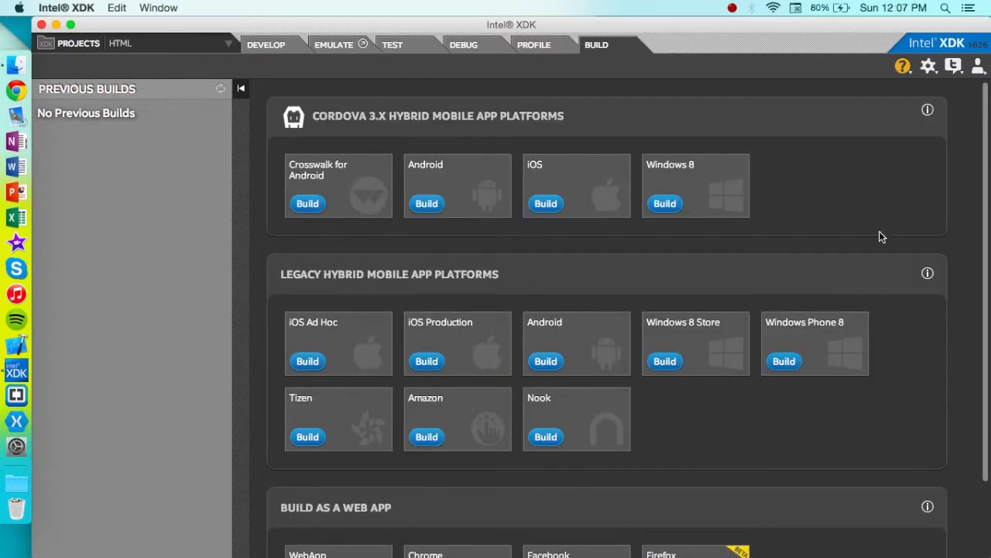